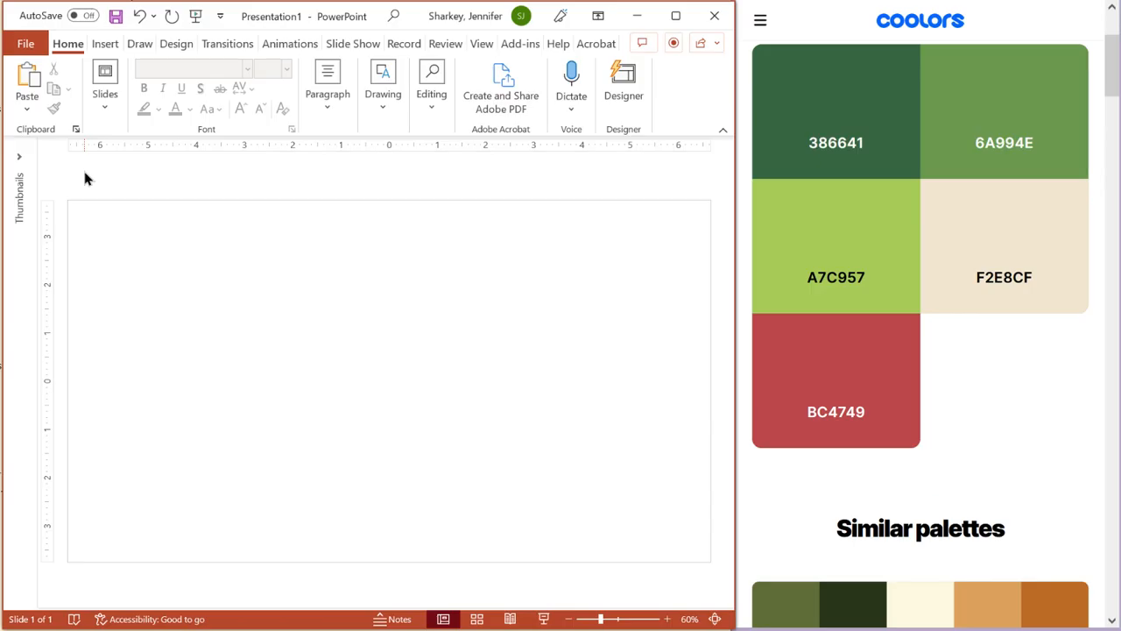
pyautogui.moveTo(837, 136)
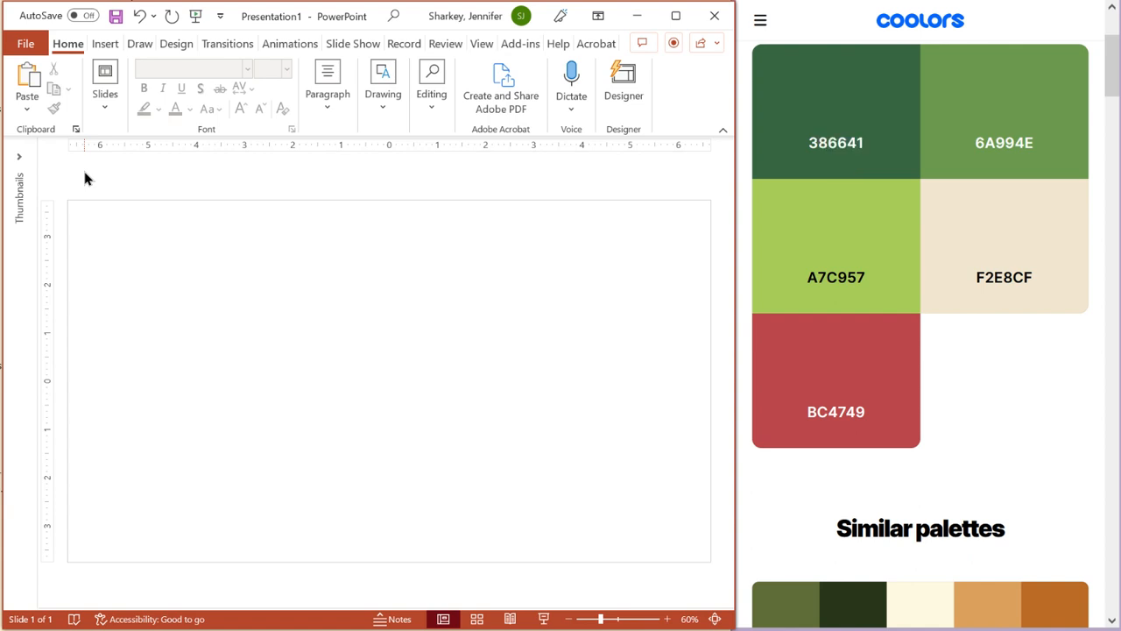
# Show the theme color schemes from the Design Variants options
pyautogui.click(175, 42)
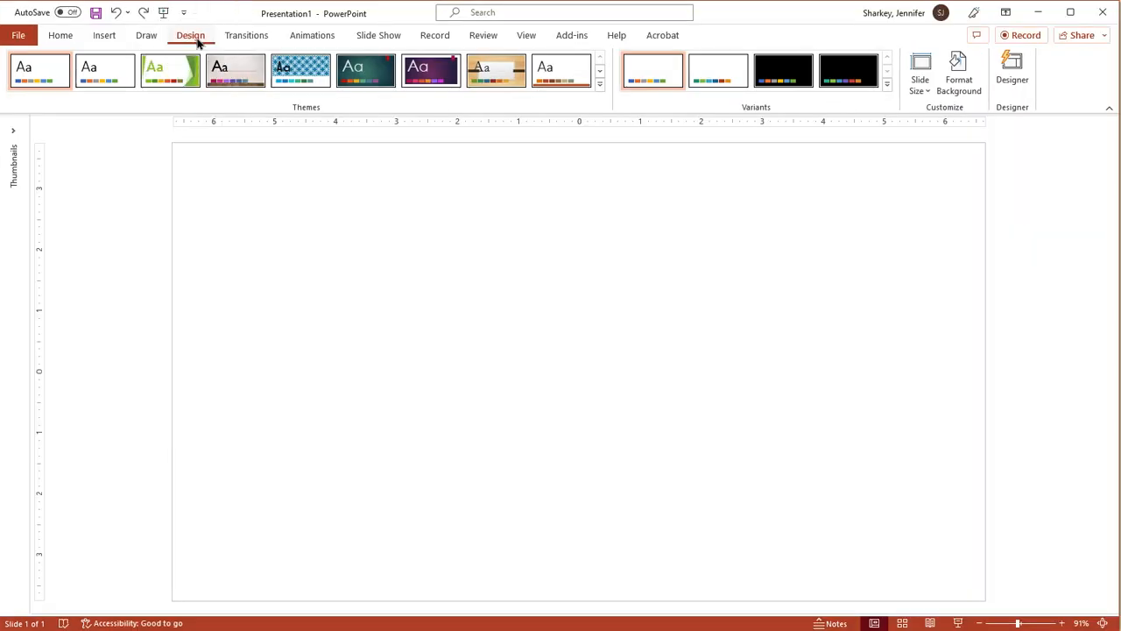
pyautogui.click(886, 84)
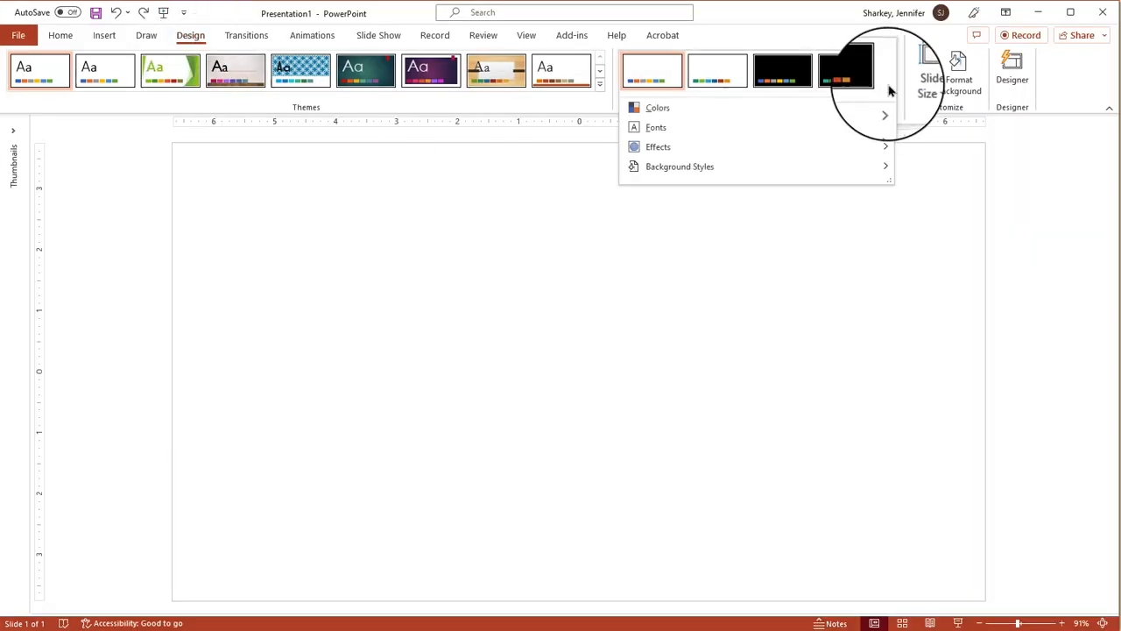
pyautogui.click(658, 107)
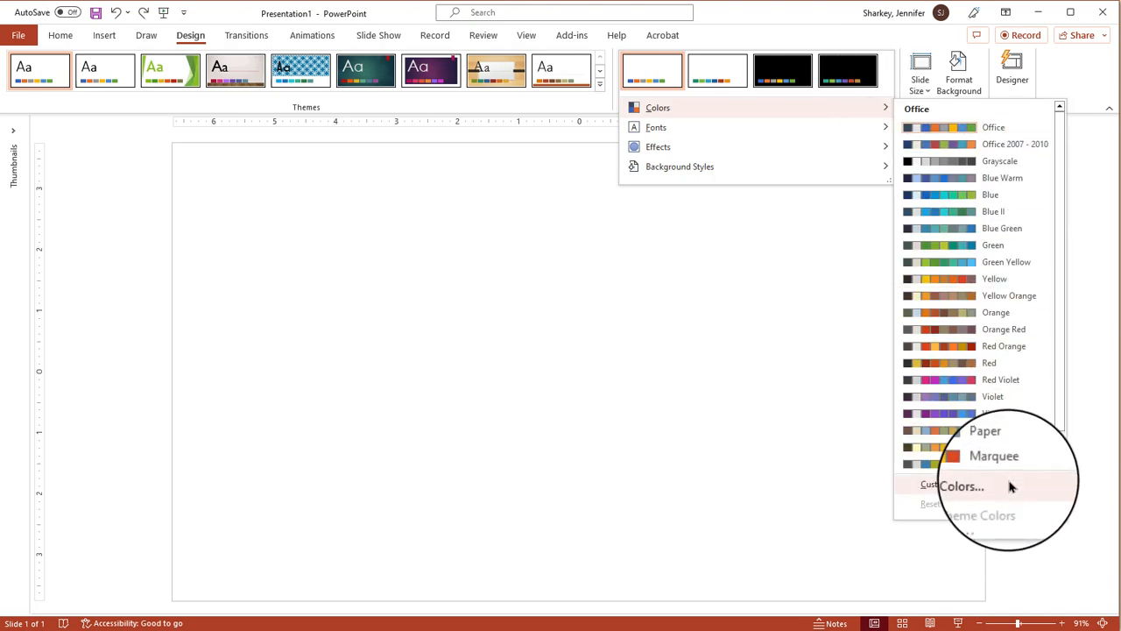
# Start a new custom color scheme and bring up the color picker for an accent
pyautogui.click(957, 485)
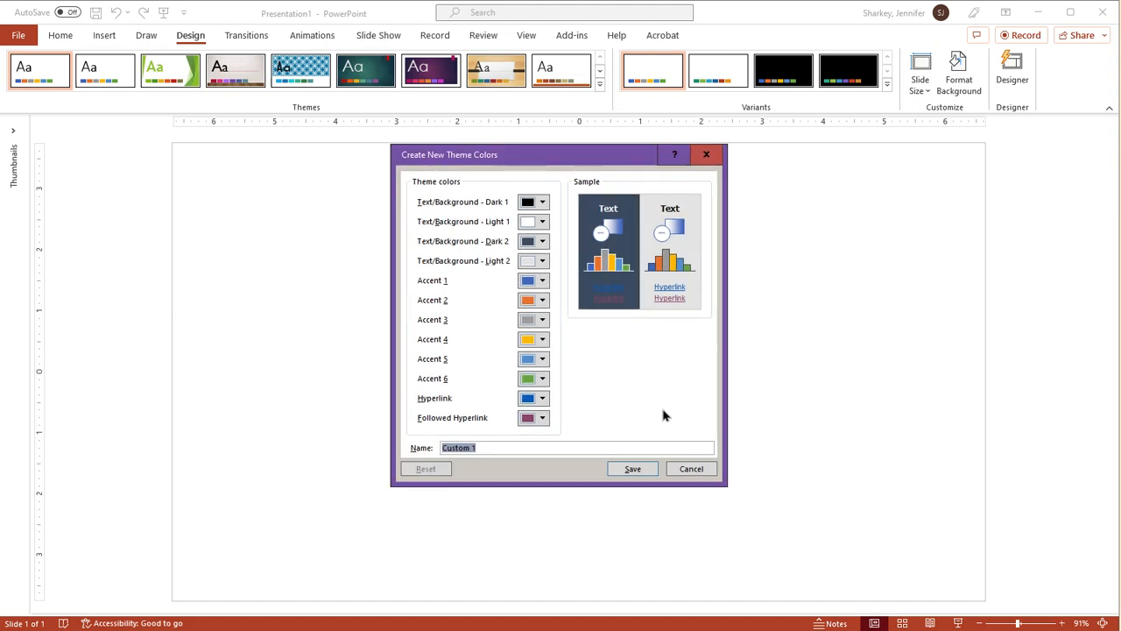
pyautogui.moveTo(634, 405)
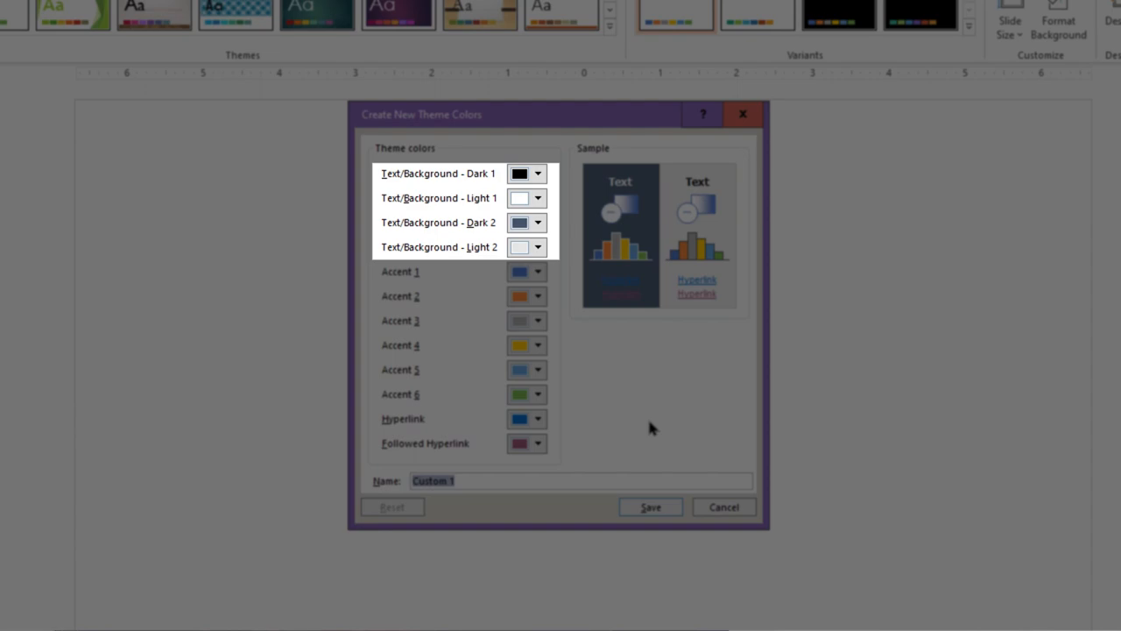
pyautogui.click(543, 280)
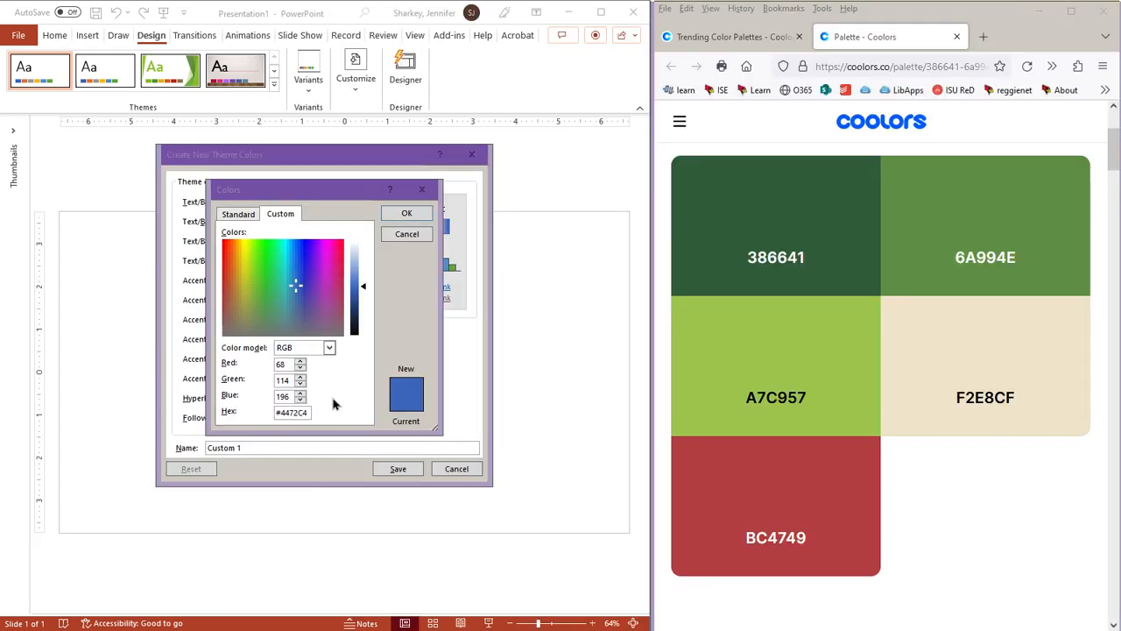
# Set accent colors to the Coolors hex values dark green 386641 and cream F2E8CF
pyautogui.click(774, 256)
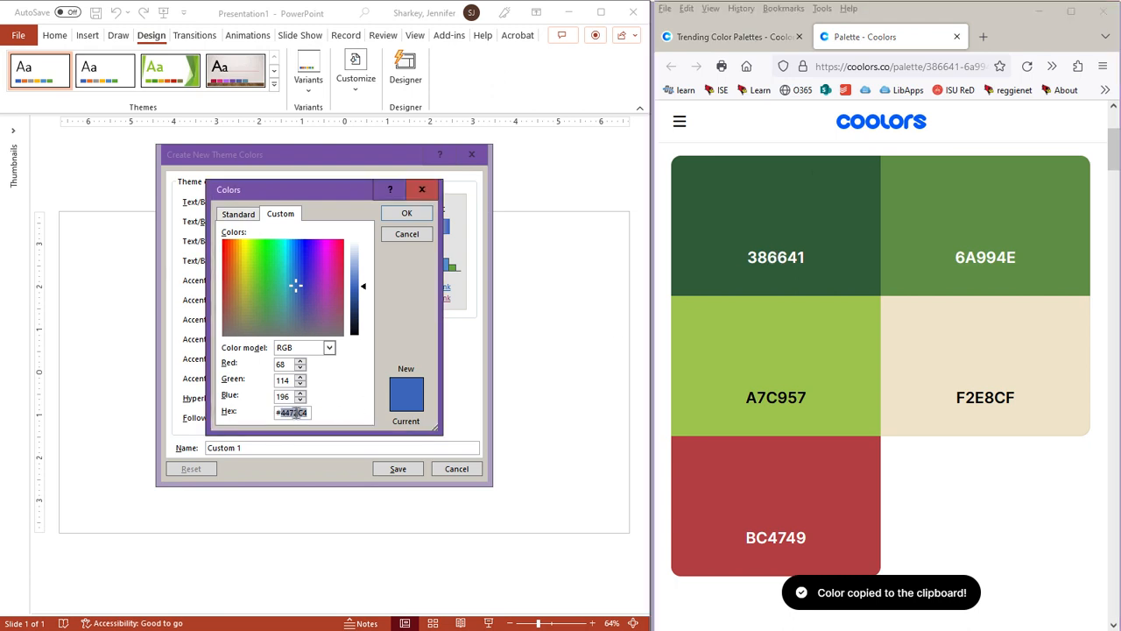
pyautogui.write('386641')
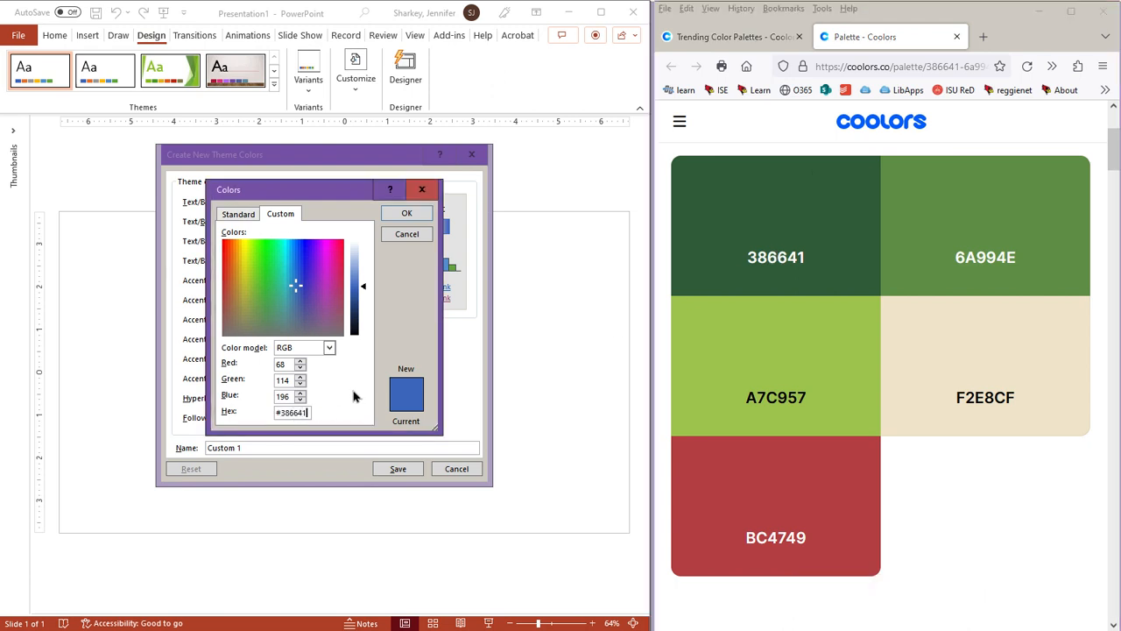
pyautogui.click(407, 214)
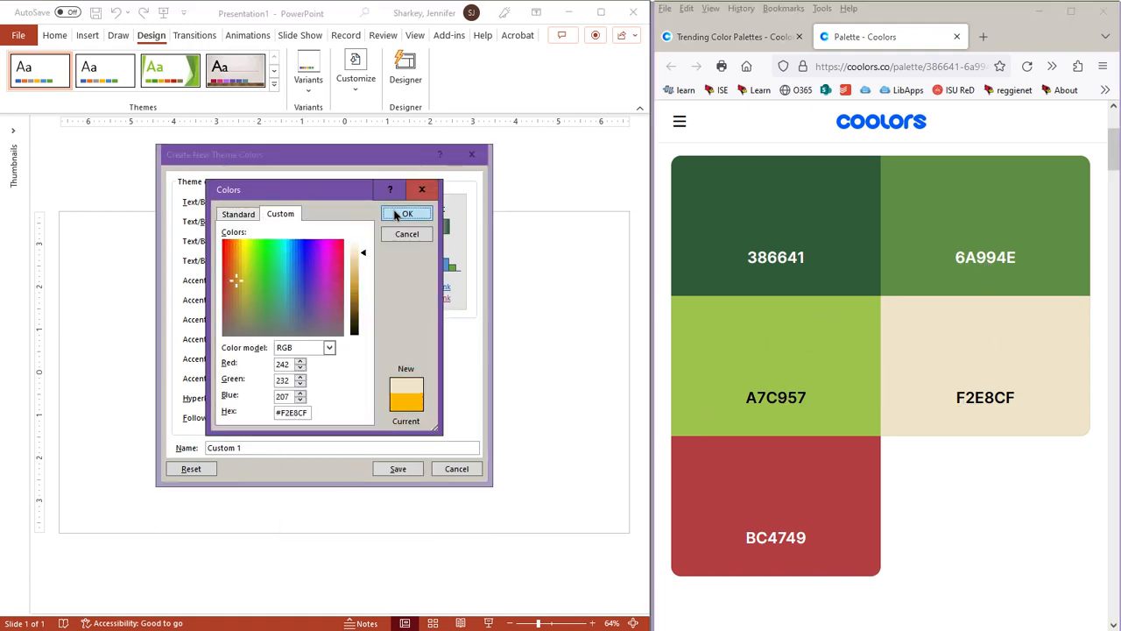
pyautogui.click(407, 214)
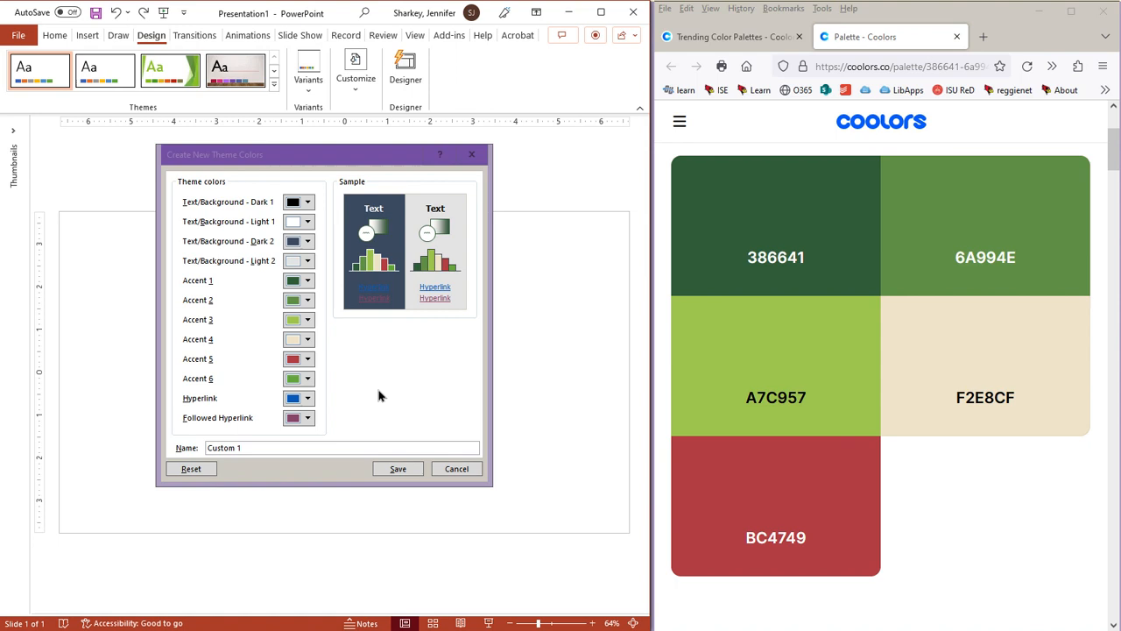
# Save the color scheme under a name and check the rectangle's fill shows the new theme colors
pyautogui.click(308, 378)
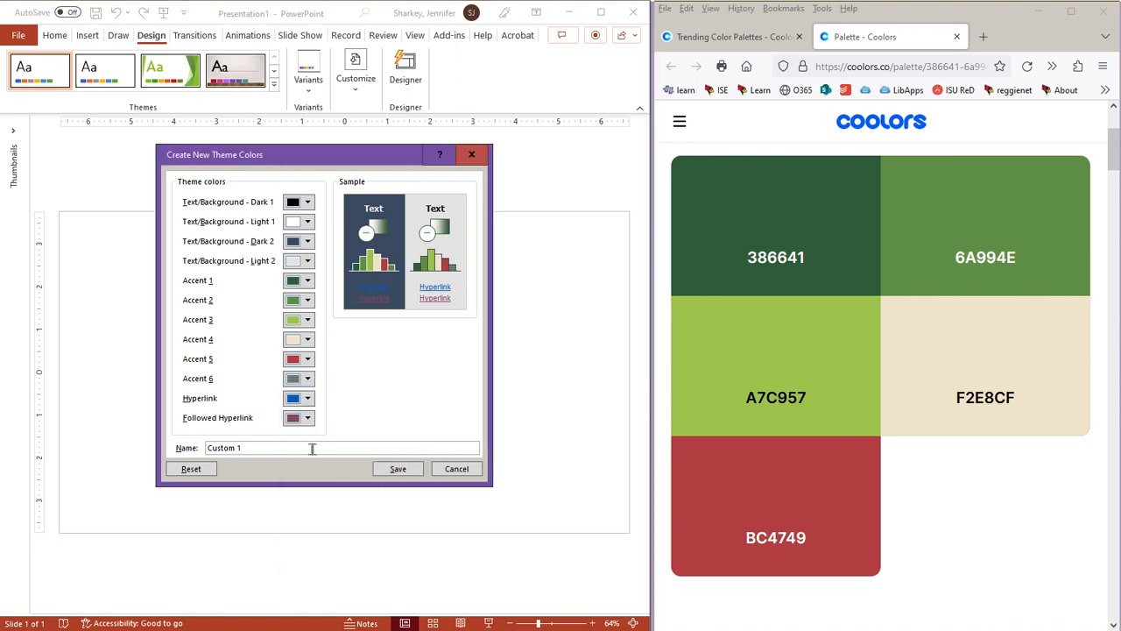
pyautogui.write('Road')
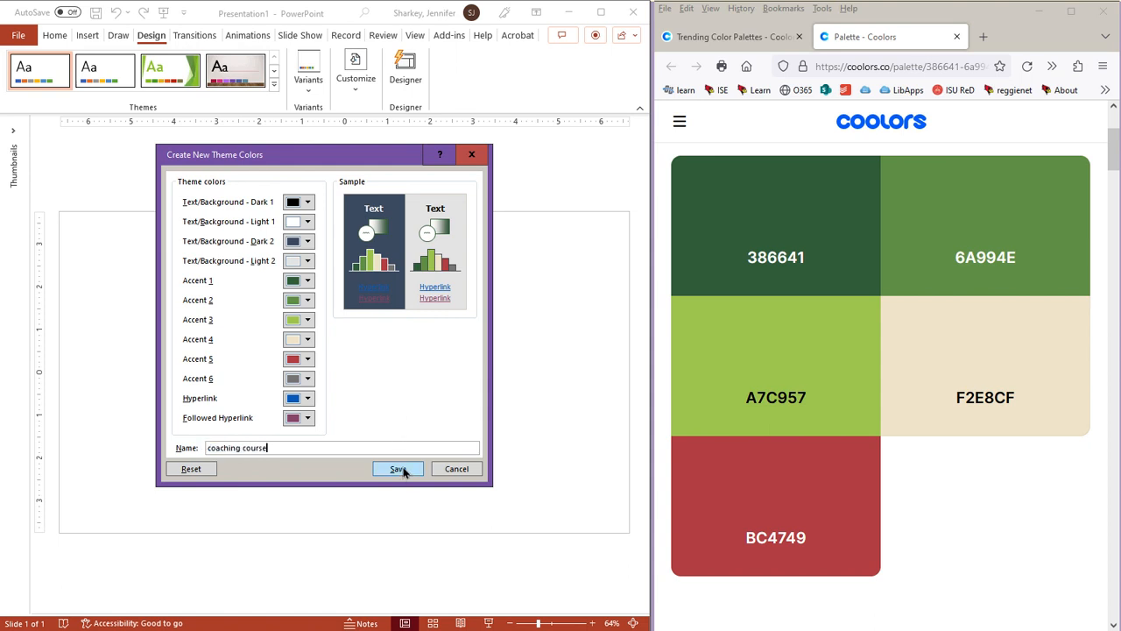
pyautogui.click(396, 470)
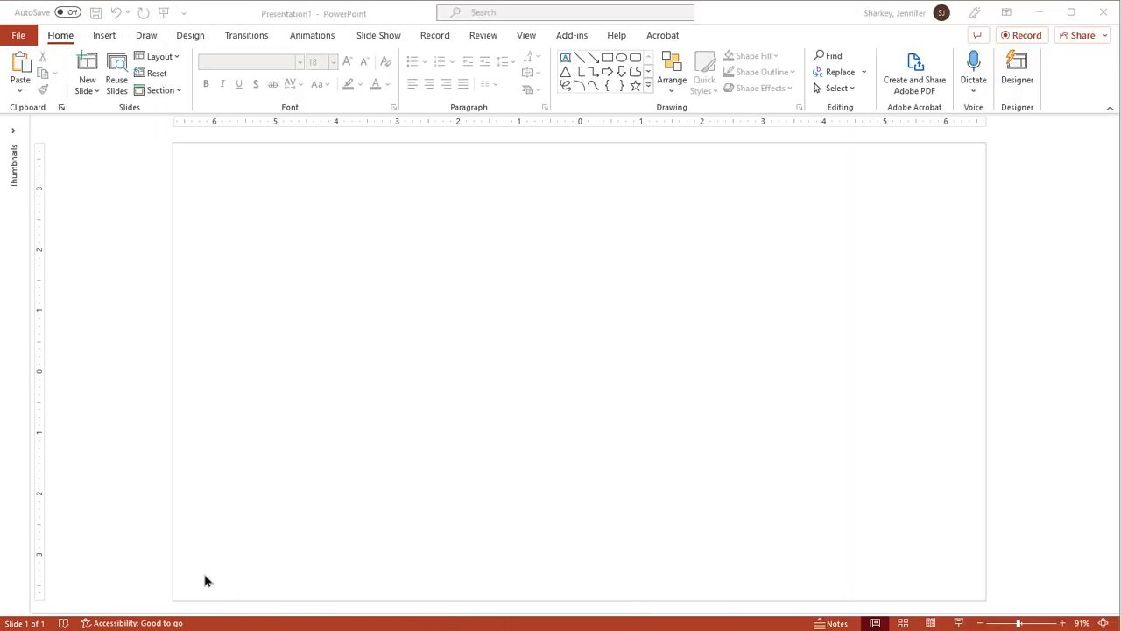
pyautogui.click(515, 54)
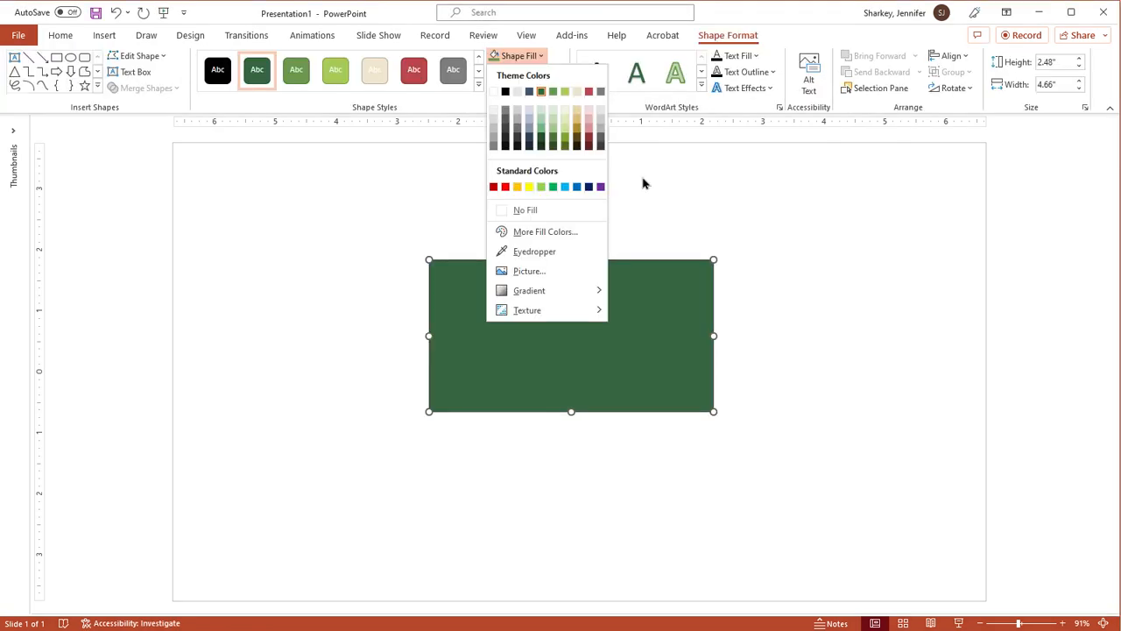